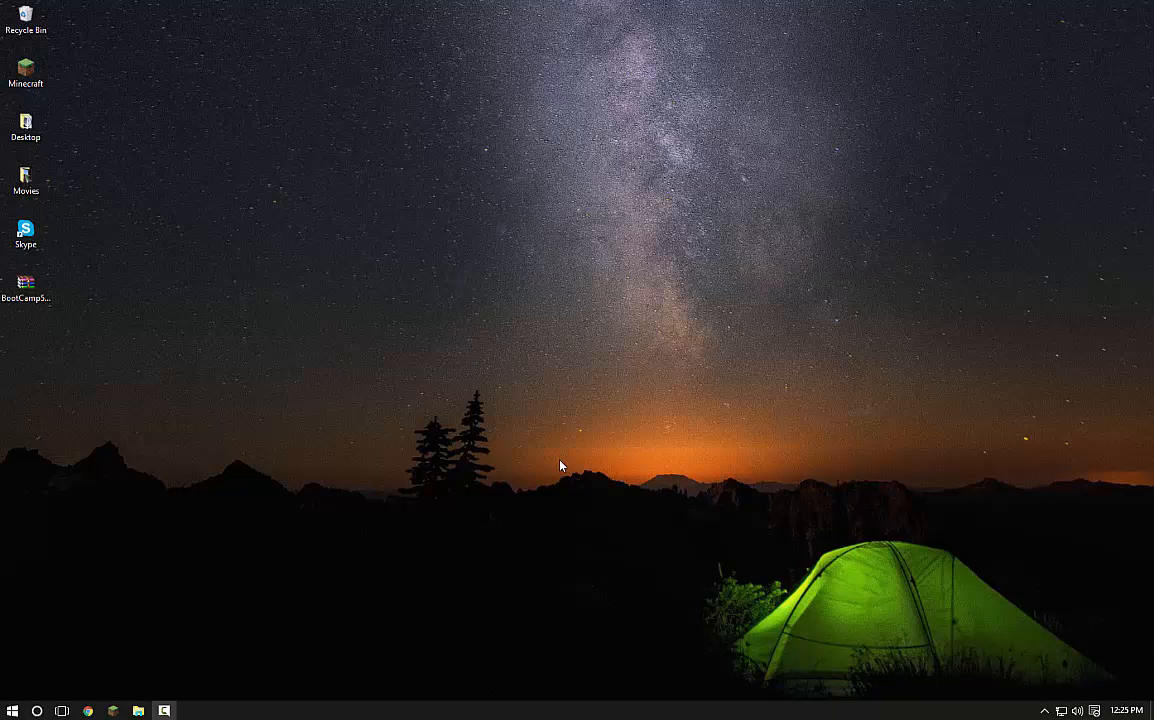
{"action": "mouse_move", "coordinate": [436, 432]}
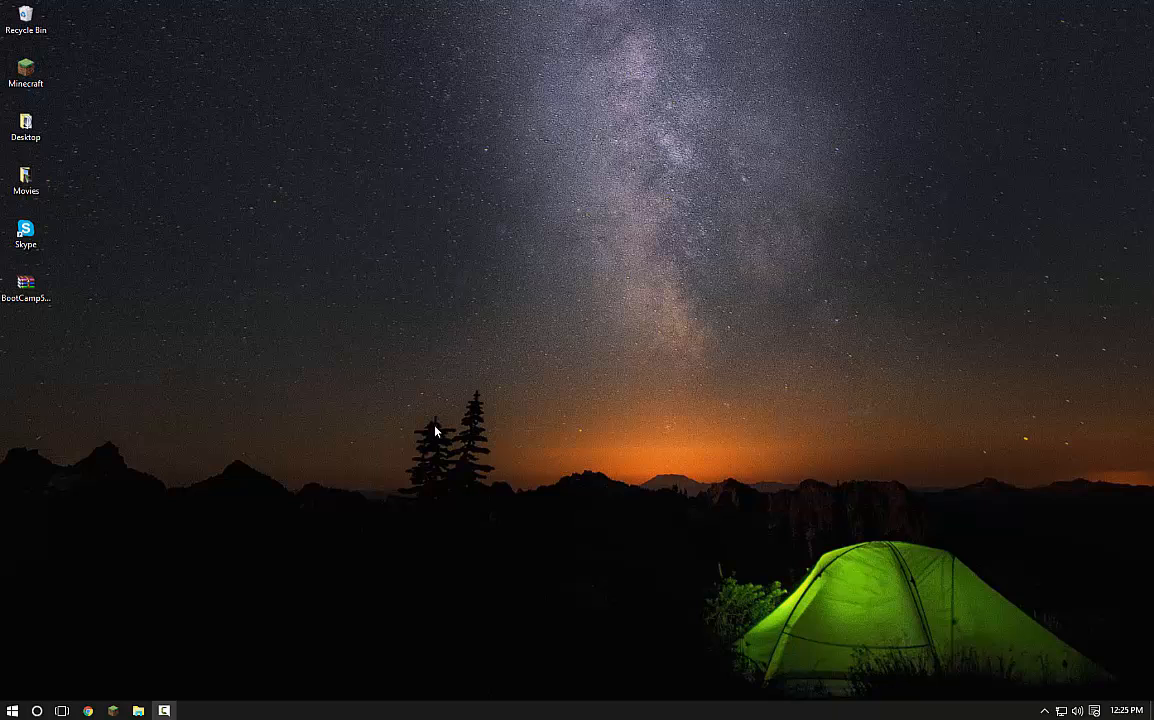
Drag BootCamp5.0.5033.zip from the left icon column to the desktop centre.
{"action": "left_click_drag", "start_coordinate": [24, 290], "coordinate": [564, 288]}
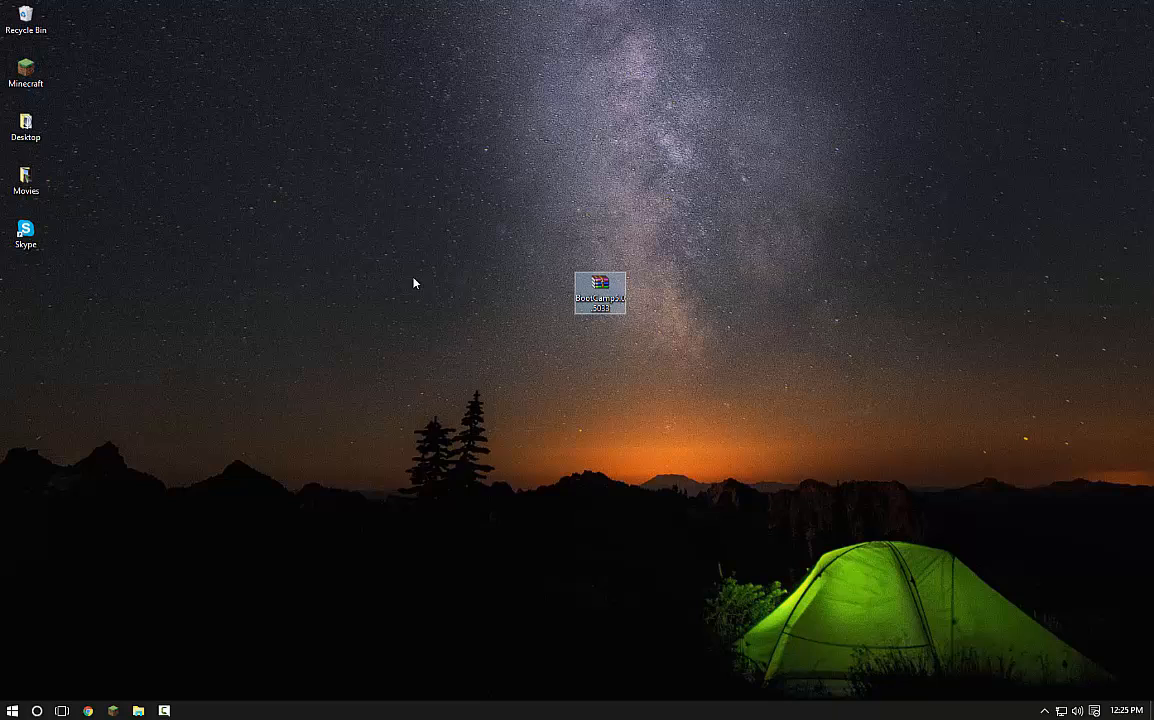
{"action": "left_click_drag", "start_coordinate": [414, 282], "coordinate": [110, 476]}
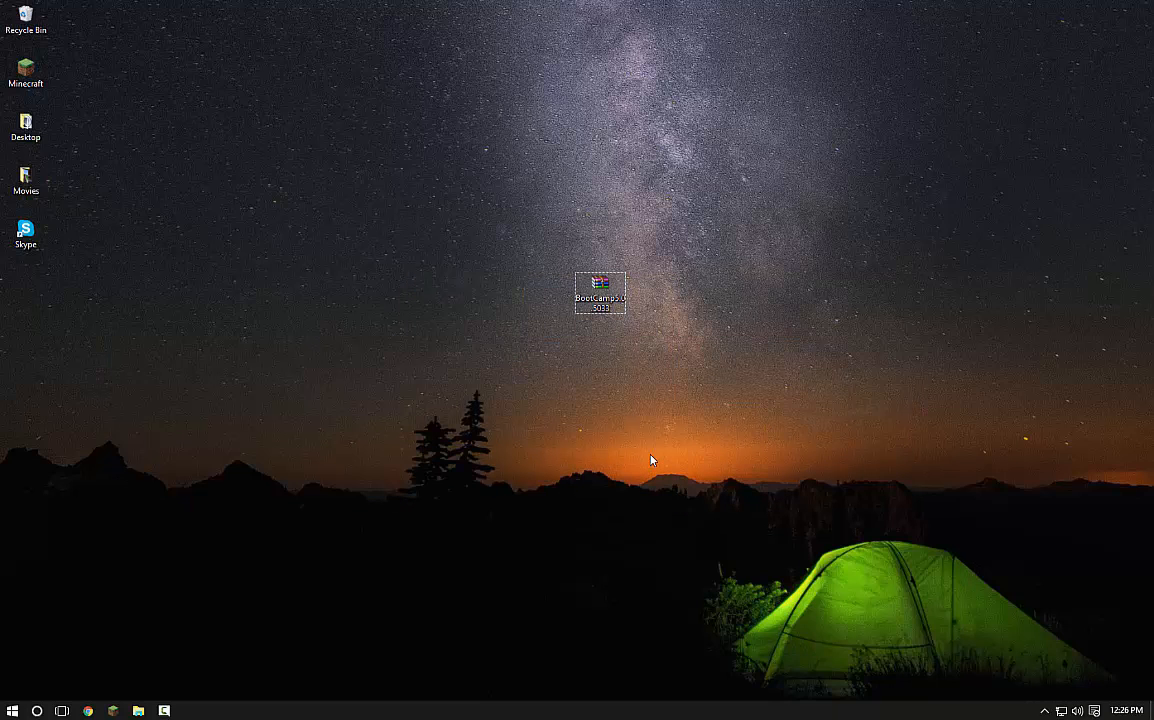
{"action": "mouse_move", "coordinate": [648, 368]}
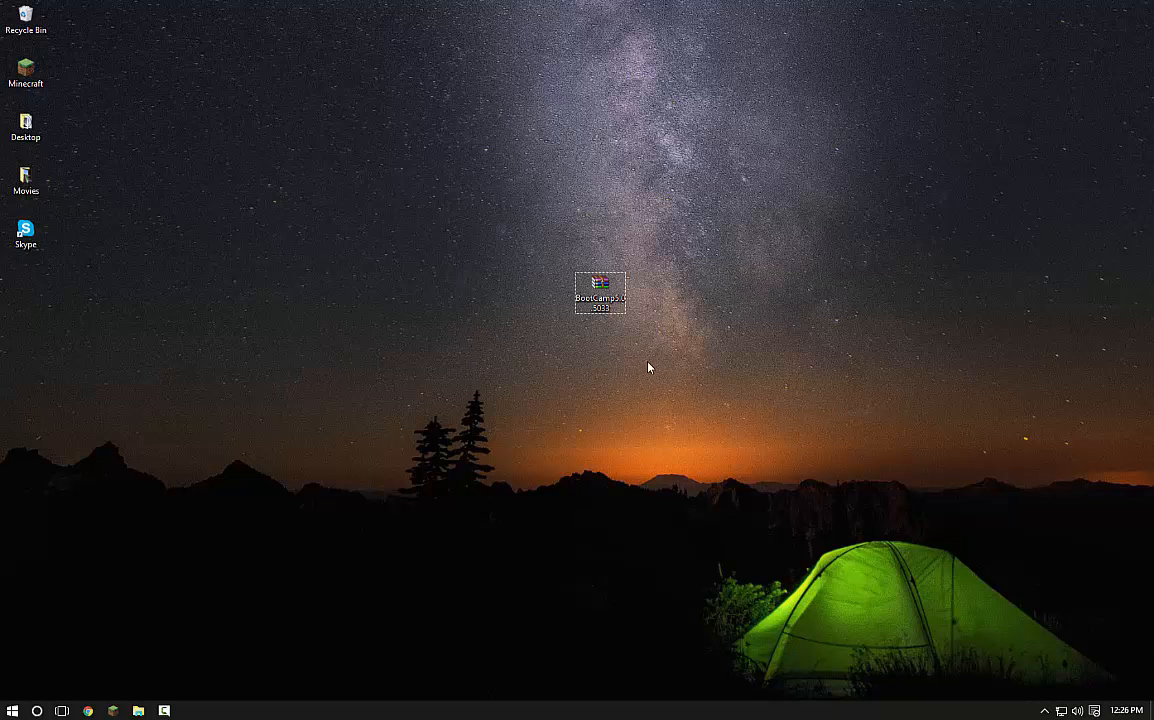
Browse into the archive's BootCamp\Drivers\Apple folder in WinRAR.
{"action": "double_click", "coordinate": [600, 292]}
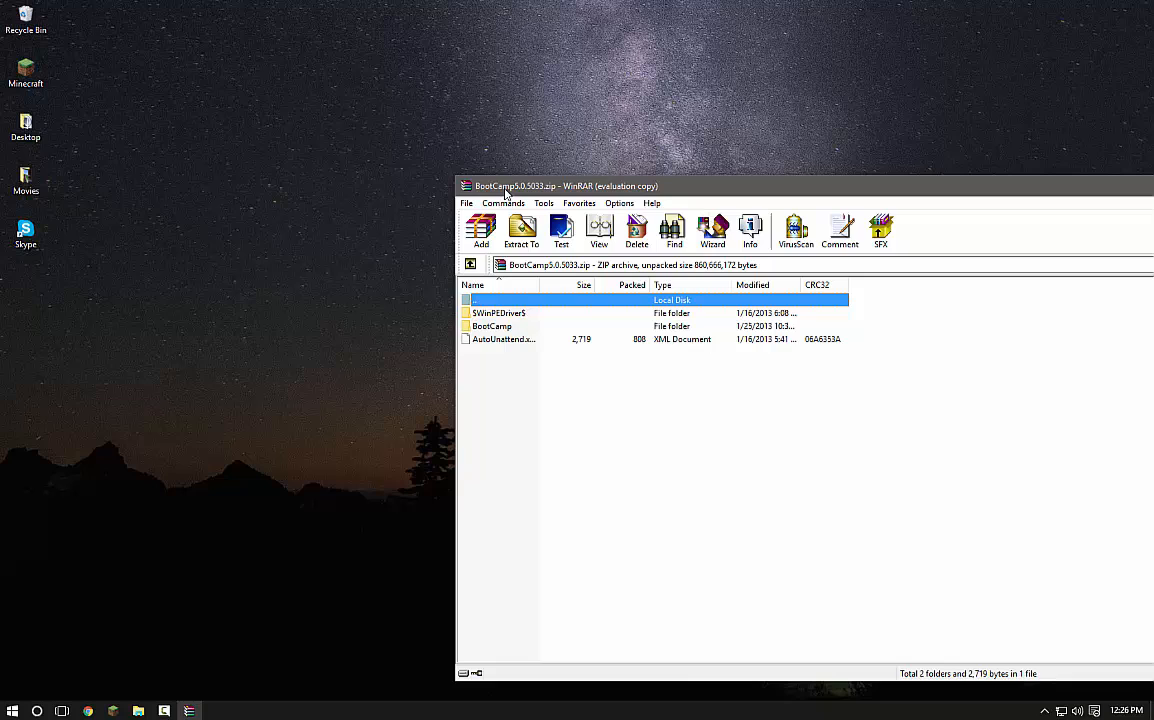
{"action": "left_click", "coordinate": [492, 326]}
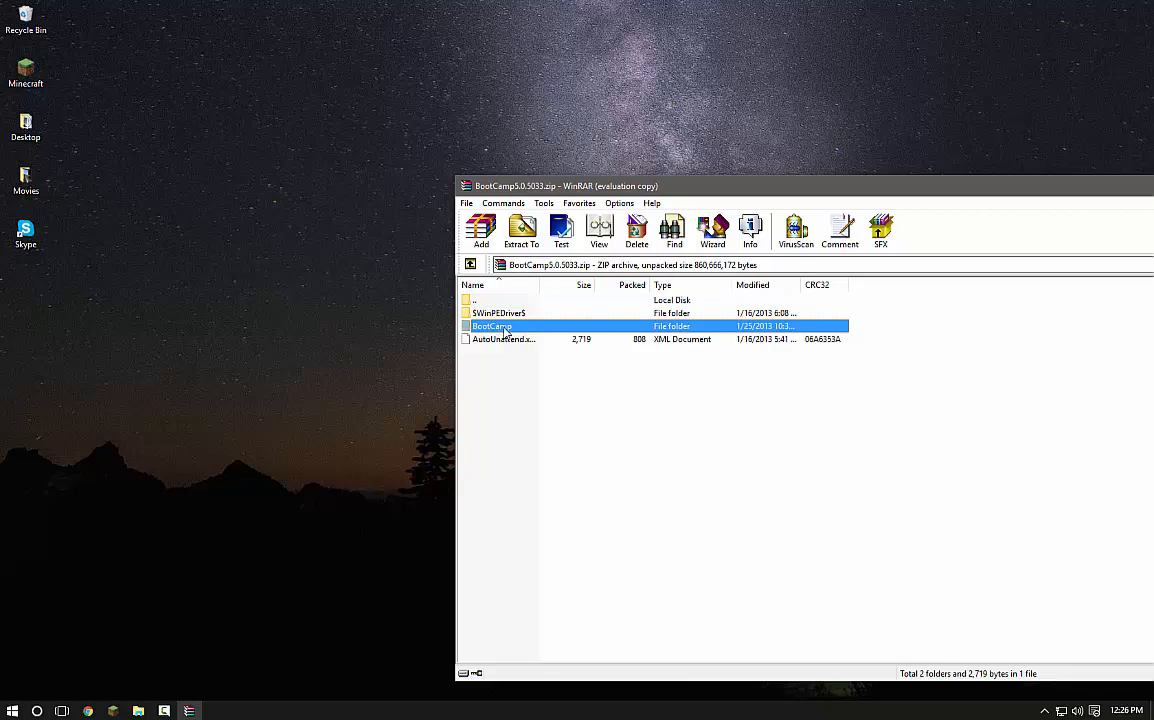
{"action": "double_click", "coordinate": [492, 326]}
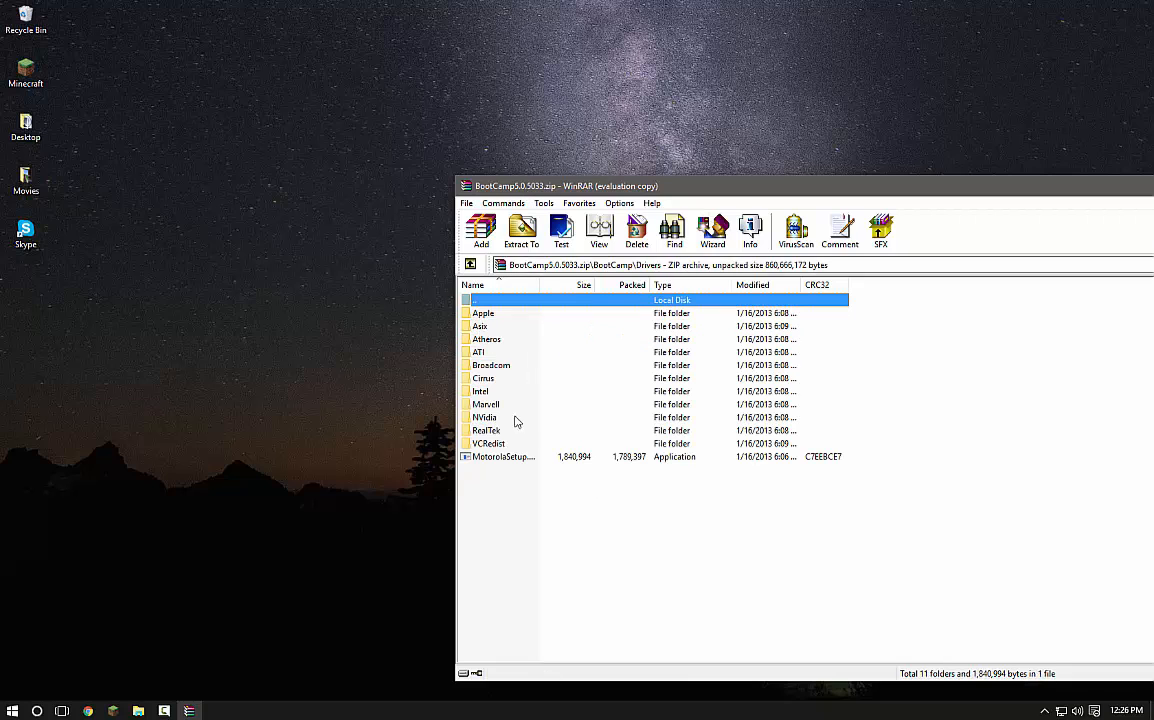
{"action": "double_click", "coordinate": [484, 312]}
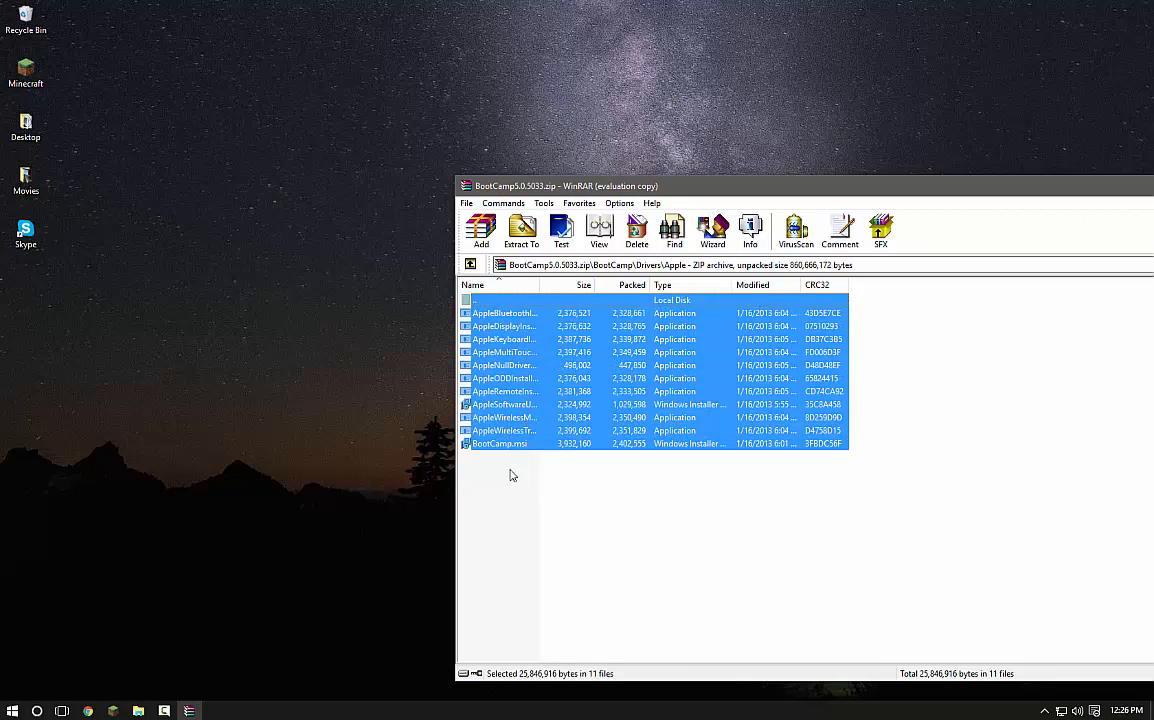
Select both AppleWireless installers and launch them from the archive.
{"action": "left_click", "coordinate": [506, 430]}
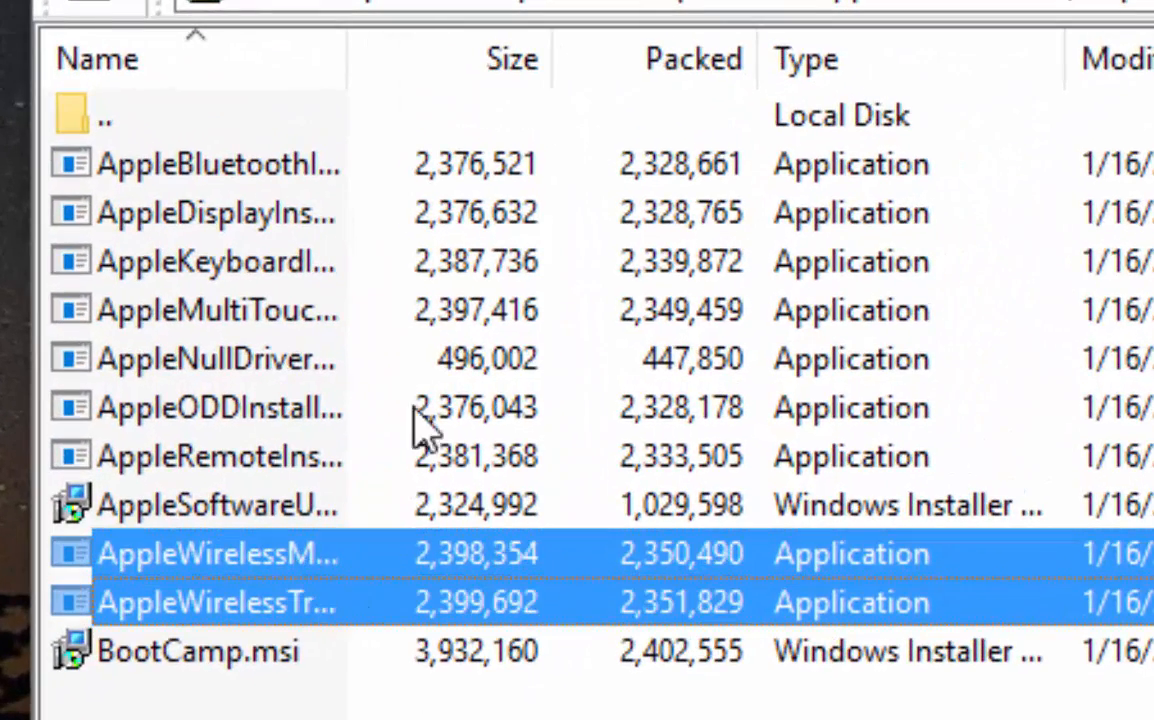
{"action": "left_click", "coordinate": [216, 310]}
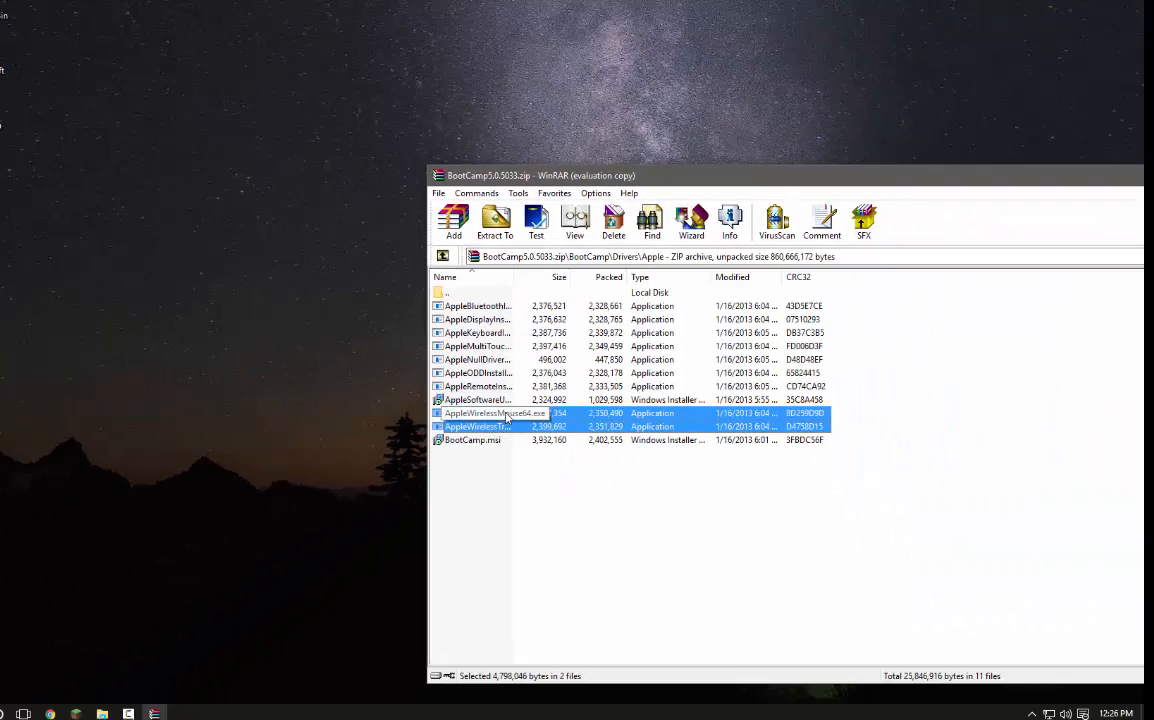
{"action": "left_click", "coordinate": [496, 220]}
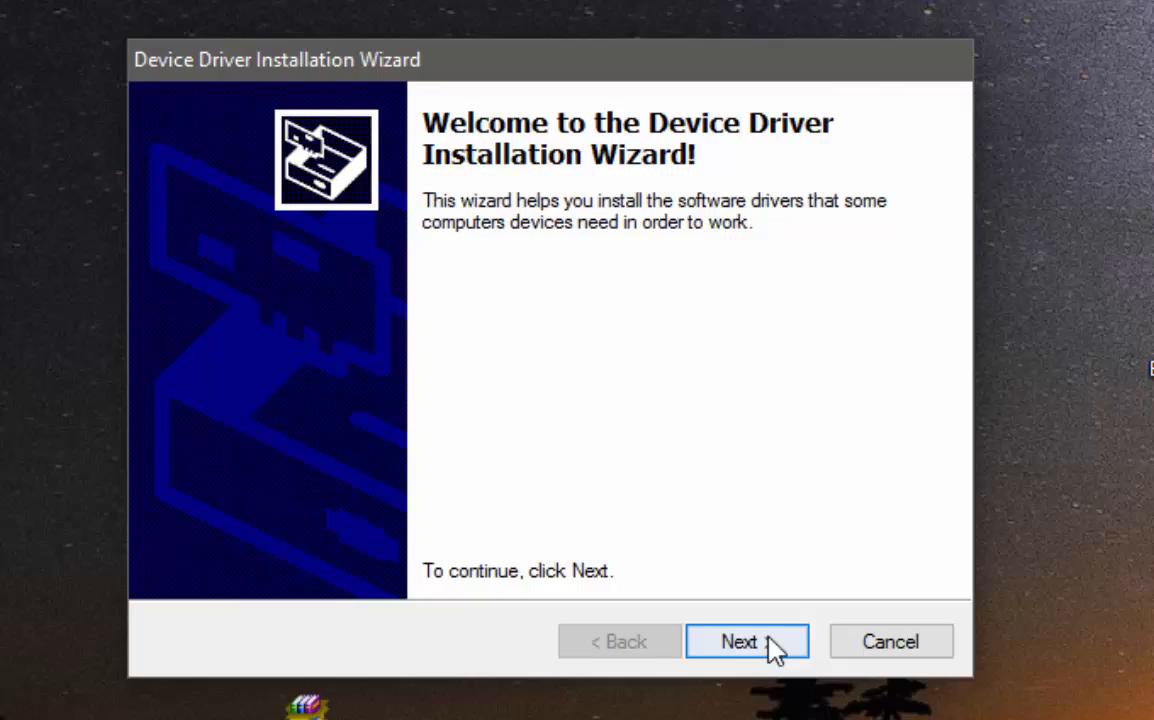
Advance past the welcome page and install with 'I accept this agreement' selected.
{"action": "left_click", "coordinate": [748, 640]}
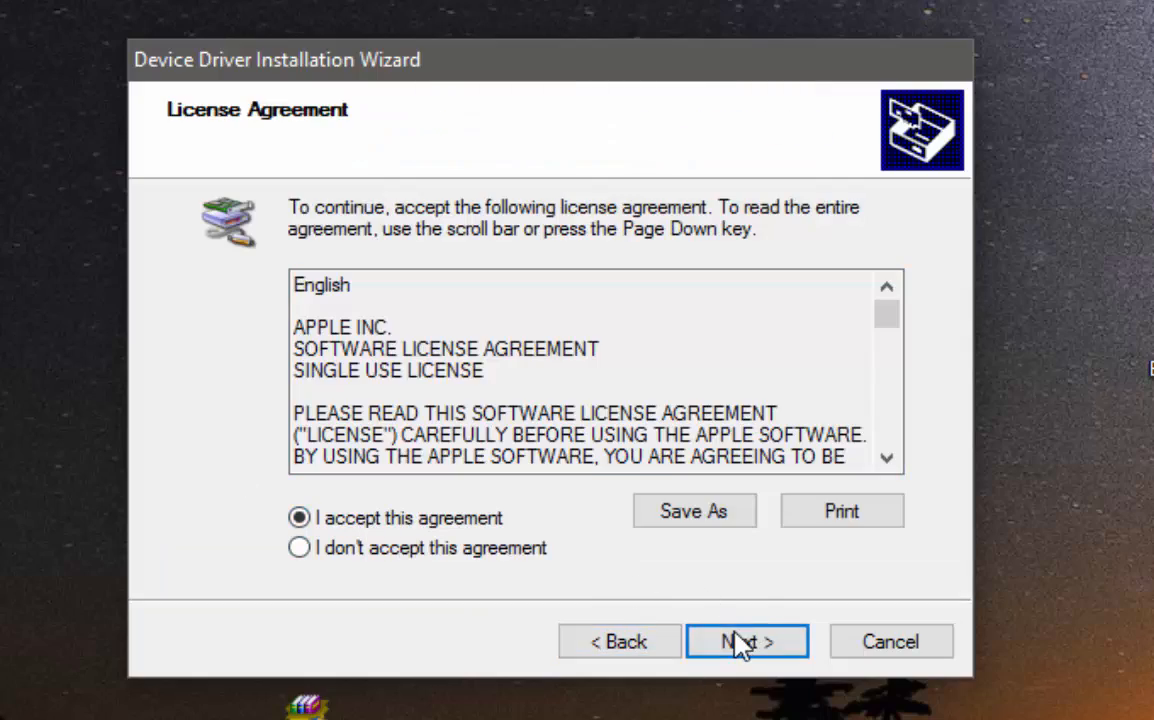
{"action": "left_click", "coordinate": [748, 640]}
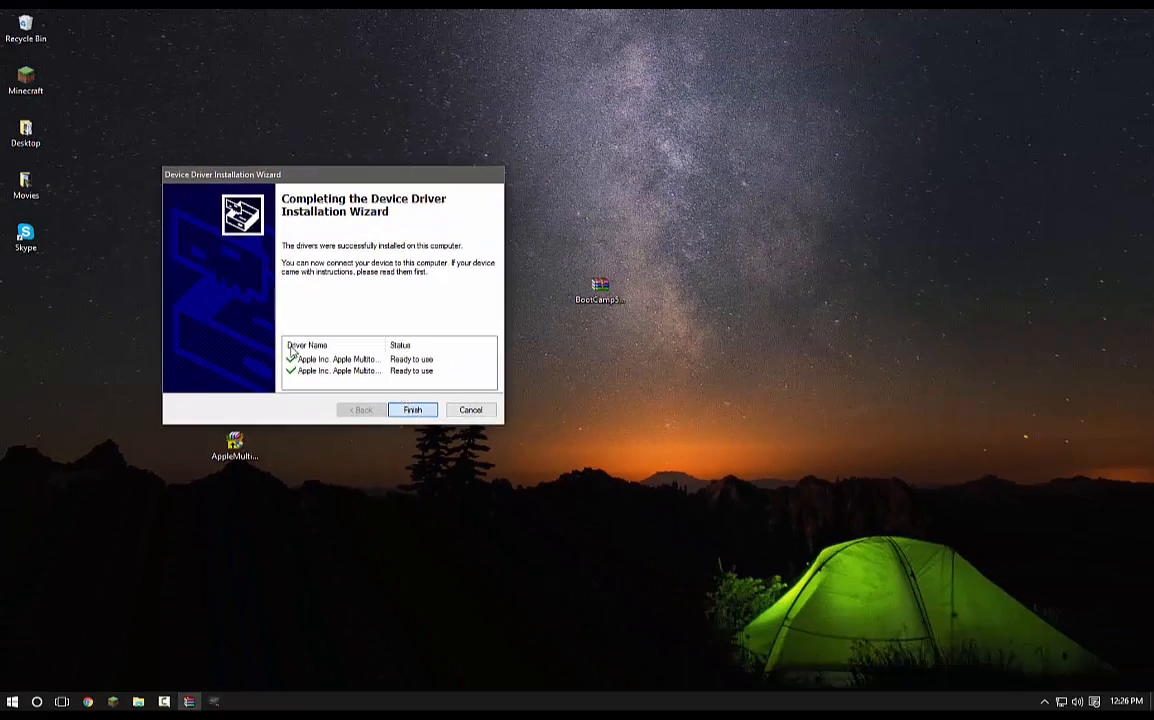
Finish the wizard and confirm 'This program installed correctly' in the compatibility prompt.
{"action": "left_click", "coordinate": [412, 408]}
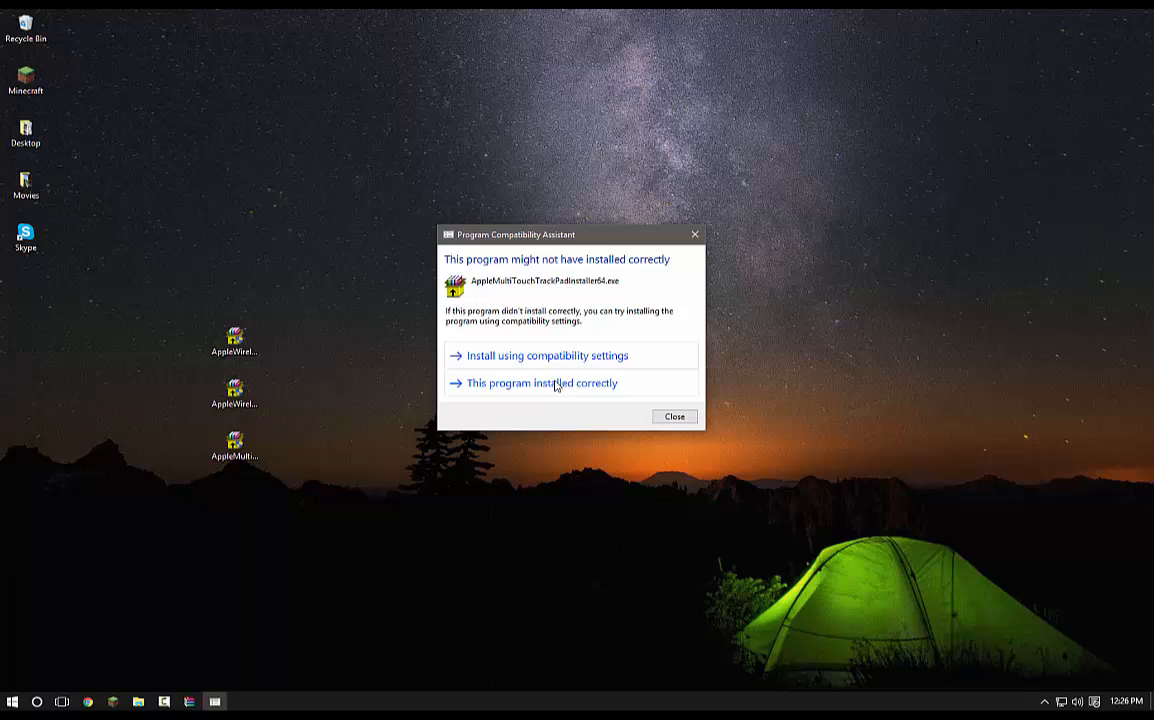
{"action": "left_click", "coordinate": [540, 384]}
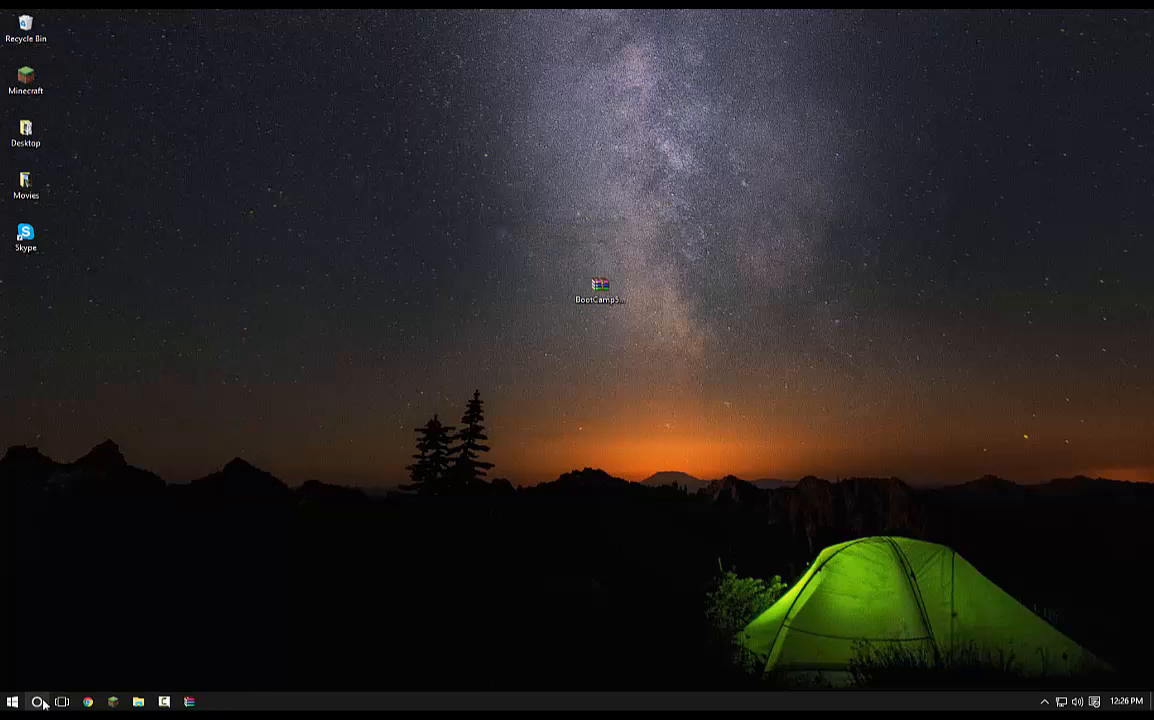
{"action": "left_click", "coordinate": [36, 700]}
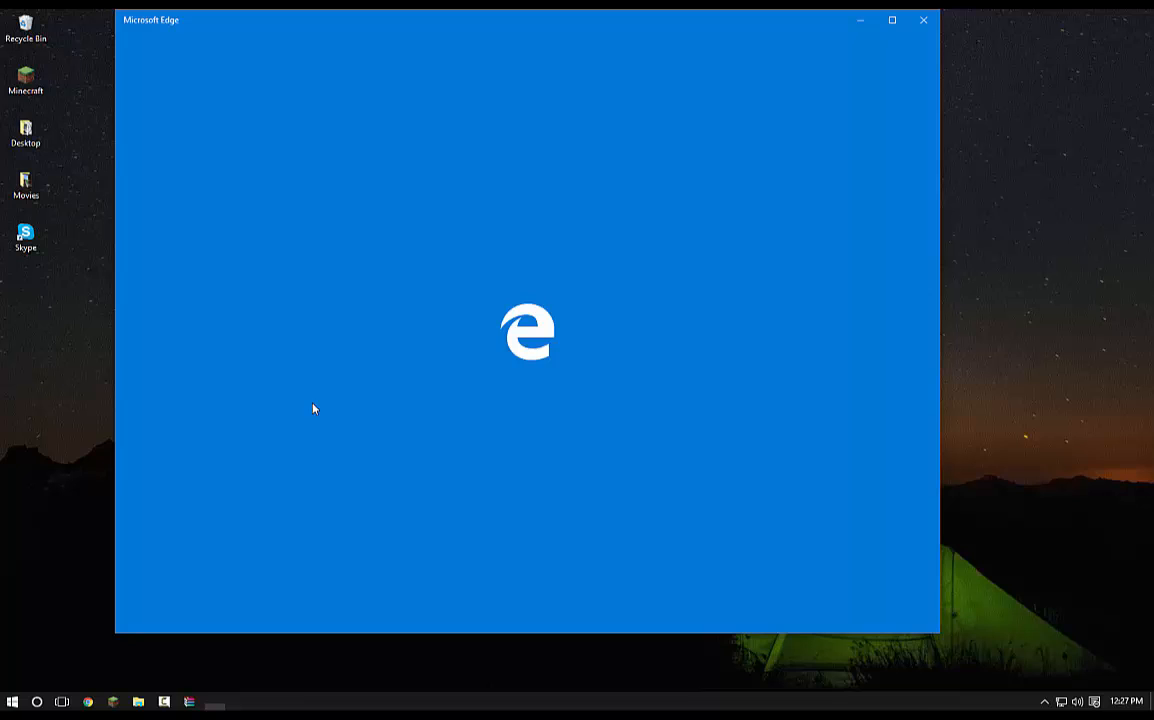
{"action": "mouse_move", "coordinate": [790, 28]}
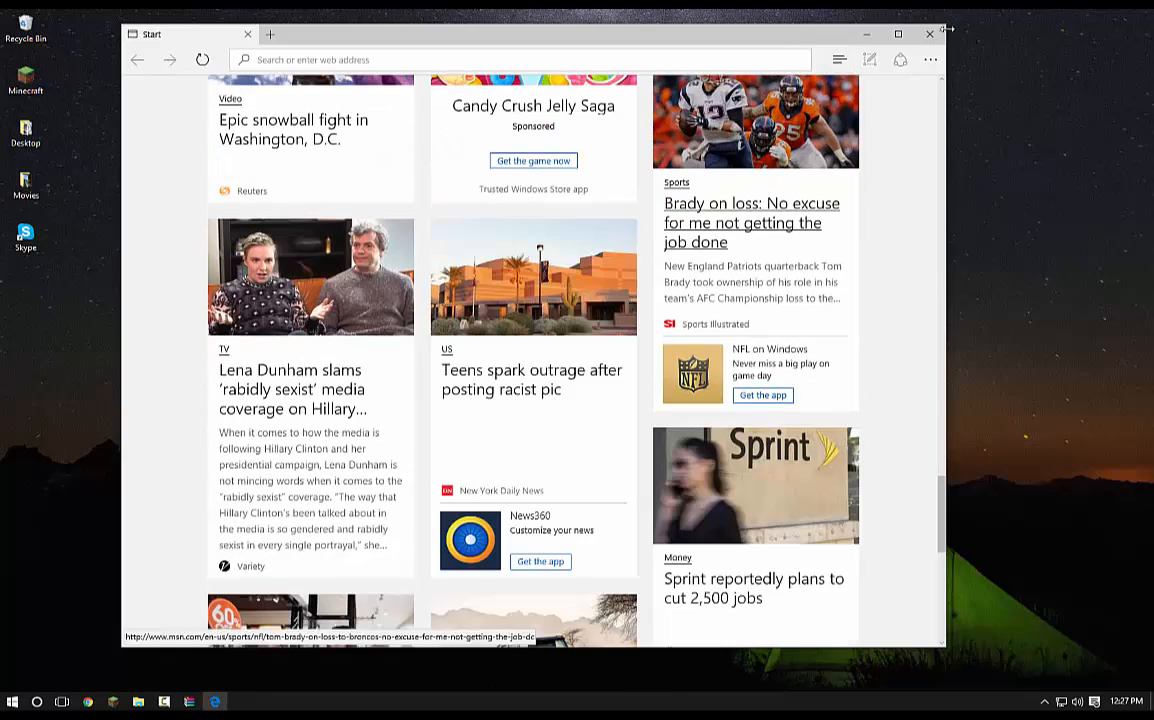
{"action": "left_click", "coordinate": [928, 32]}
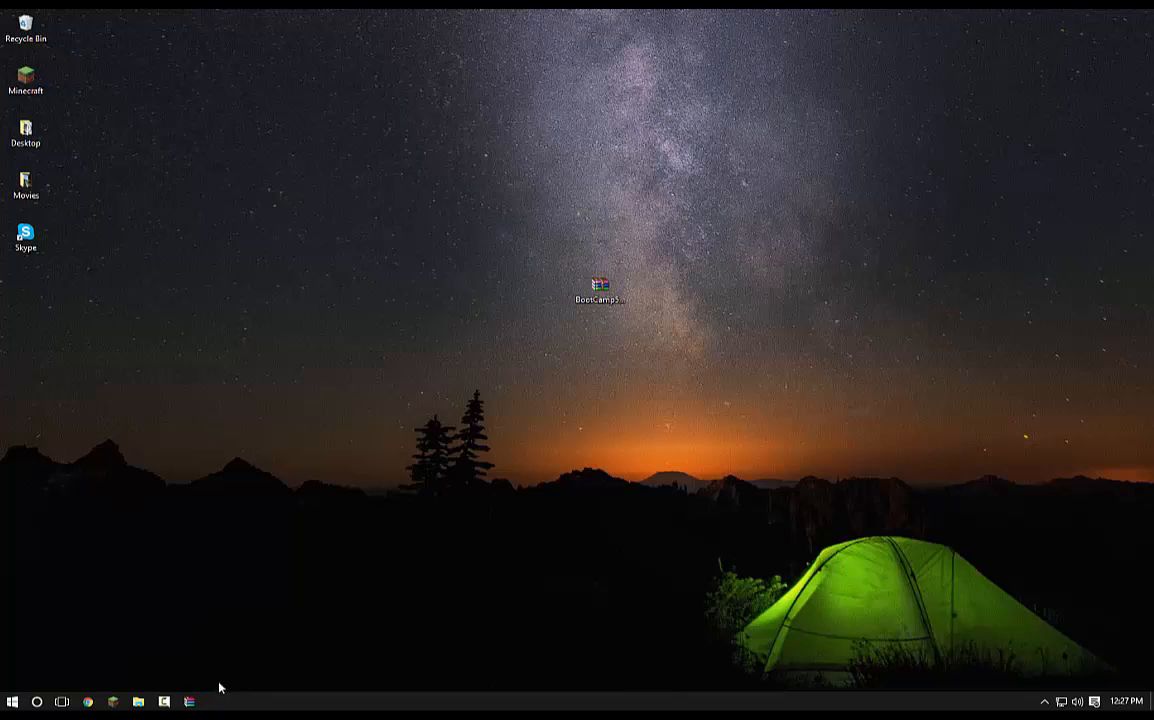
{"action": "mouse_move", "coordinate": [398, 570]}
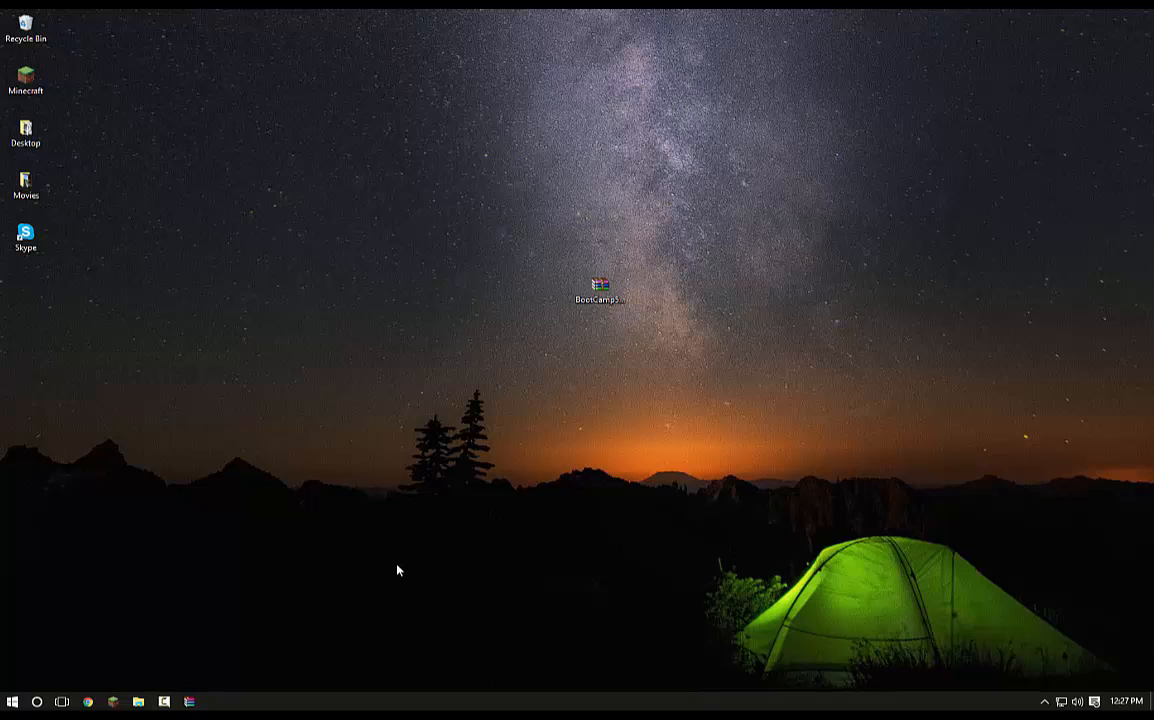